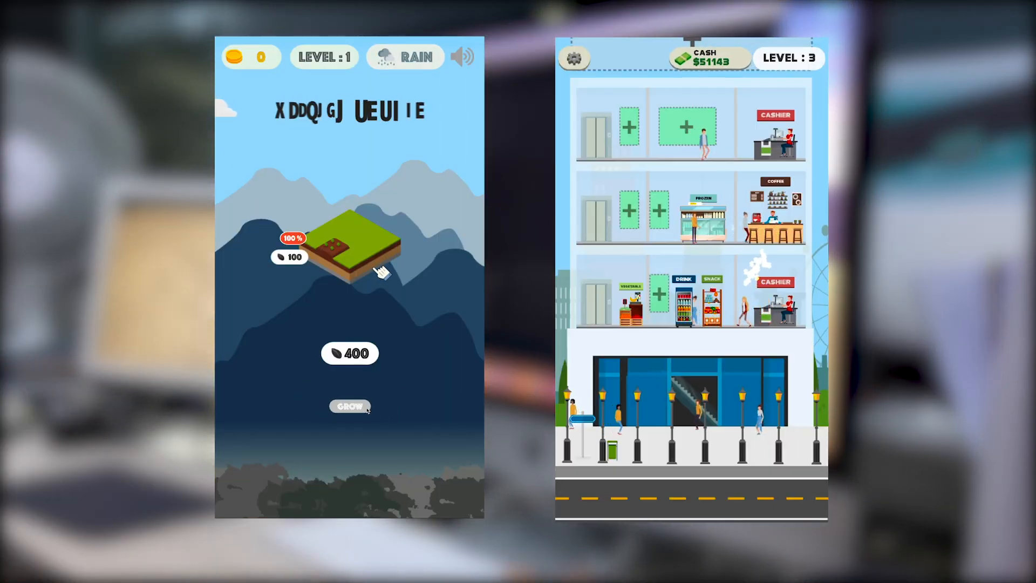
# Search DuckDuckGo for 'box 2d physic' and open the box2d.org homepage.
pyautogui.click(350, 406)
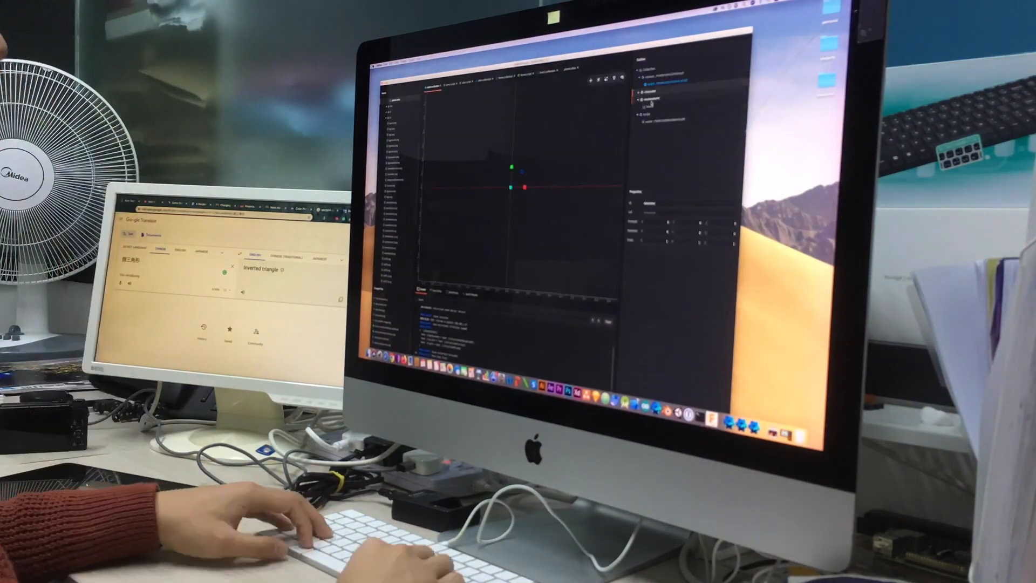
pyautogui.rightClick(668, 86)
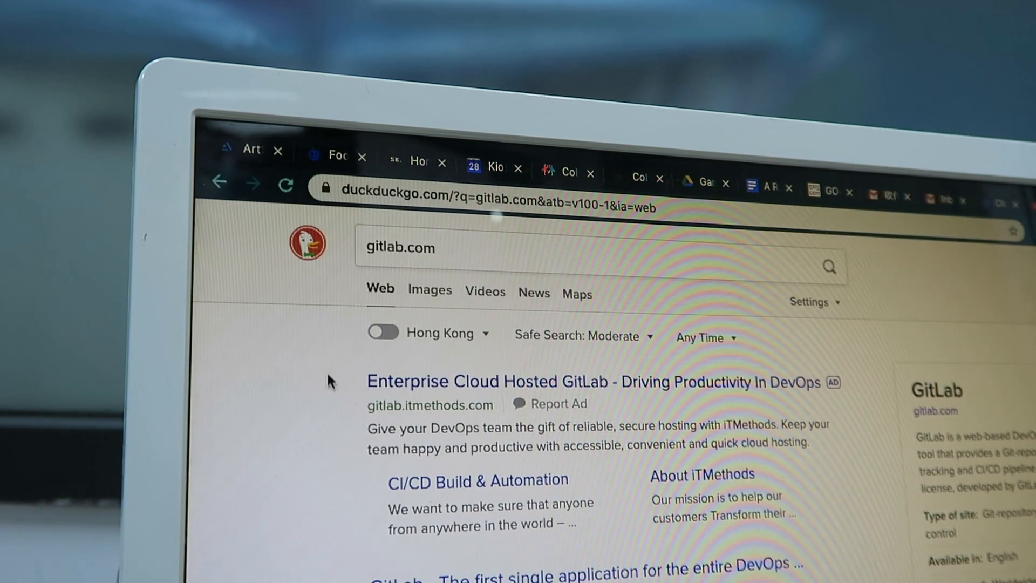
pyautogui.write('box 2')
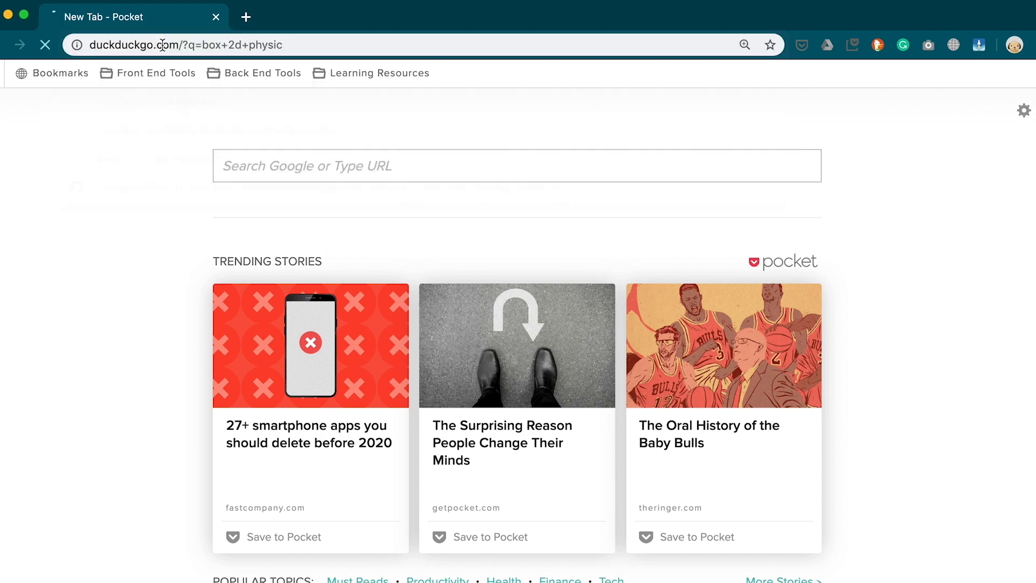
pyautogui.press('Enter')
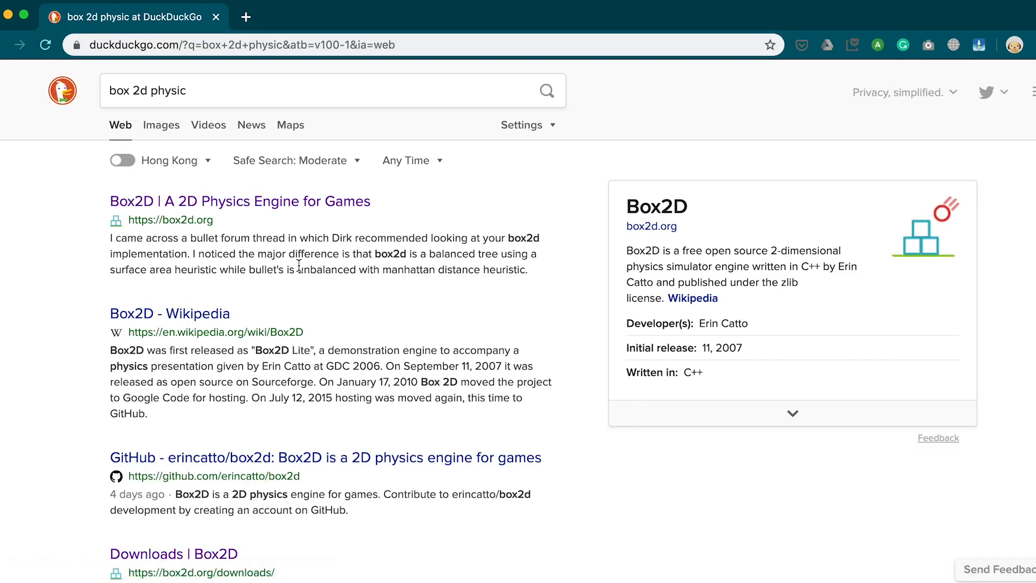
pyautogui.click(239, 201)
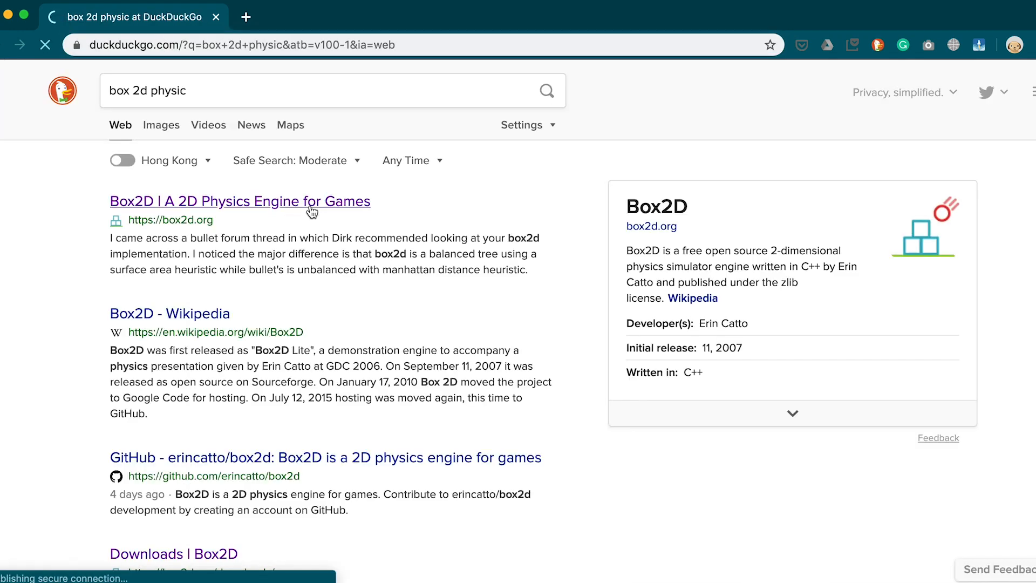
pyautogui.click(240, 201)
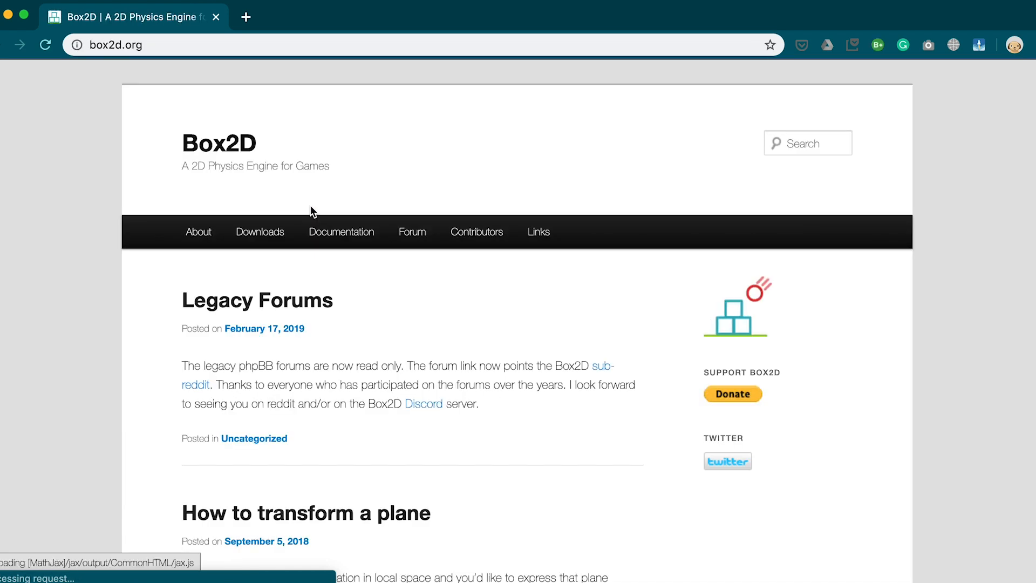
pyautogui.scroll(-3)
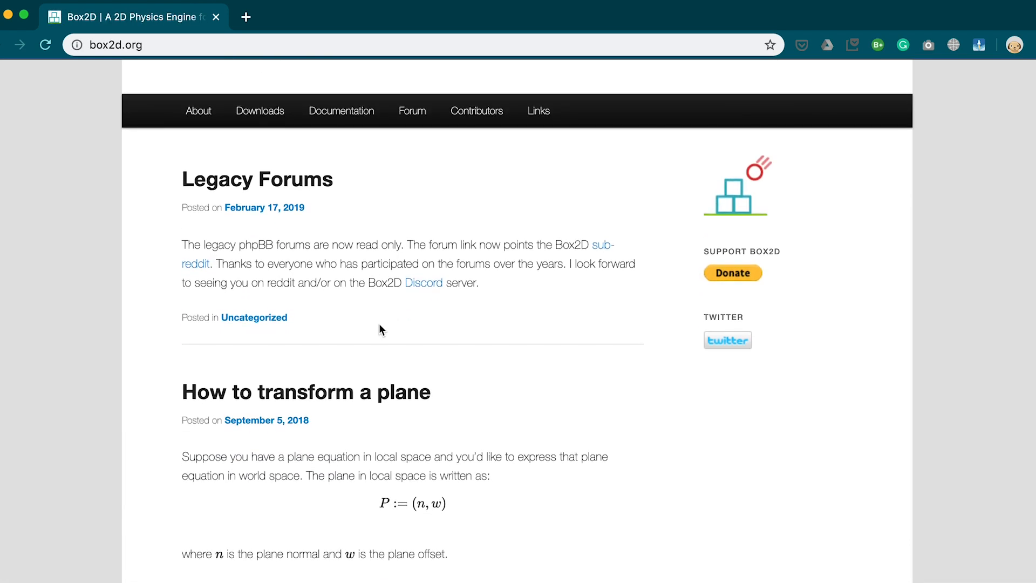
pyautogui.scroll(-3)
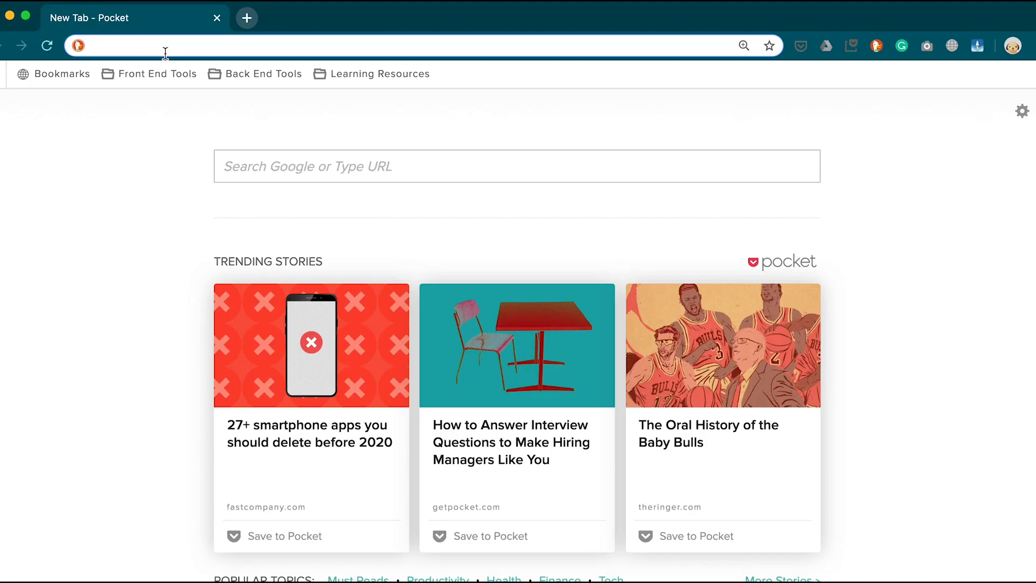
# Search 'isometric view' and open the 'Isometric projection - Wikipedia' article.
pyautogui.write('isometric+view&atb=v100-1&ia=web')
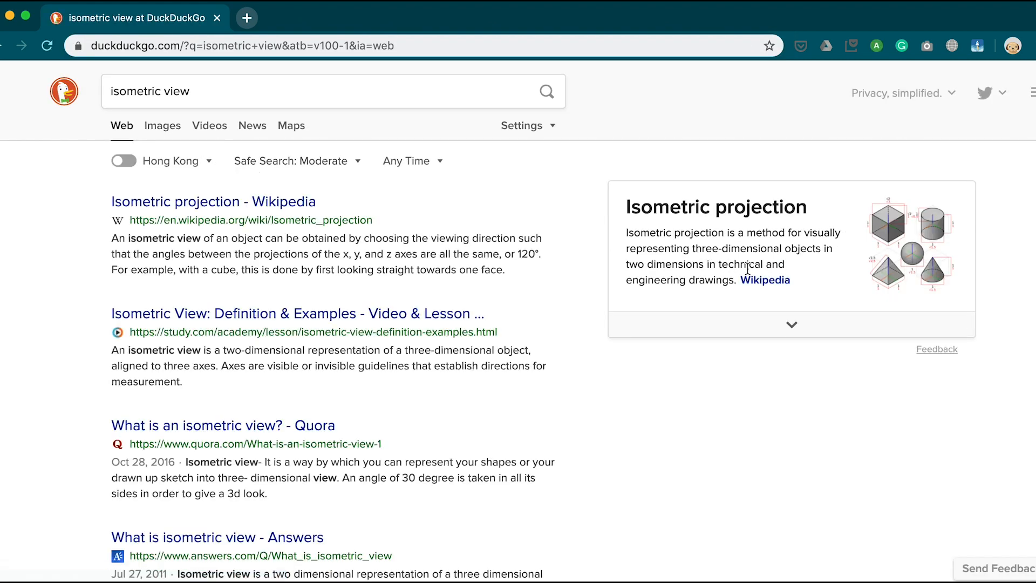
pyautogui.click(213, 201)
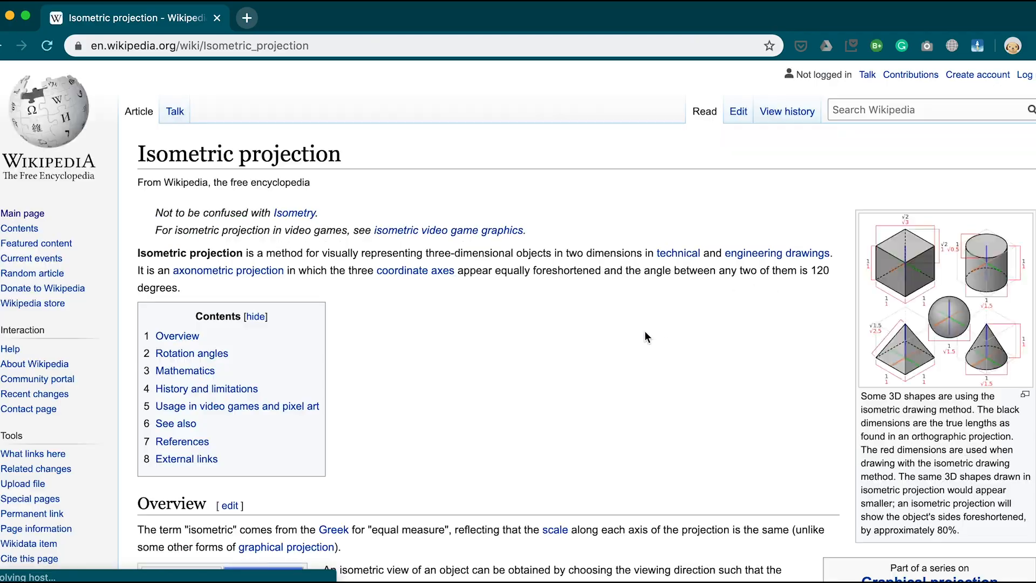
pyautogui.scroll(-3)
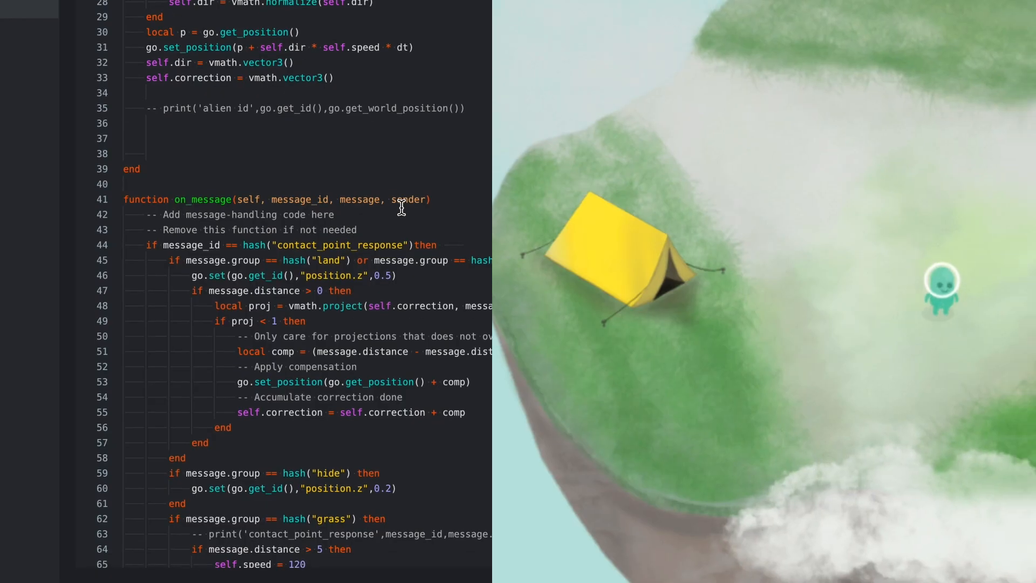
pyautogui.scroll(-3)
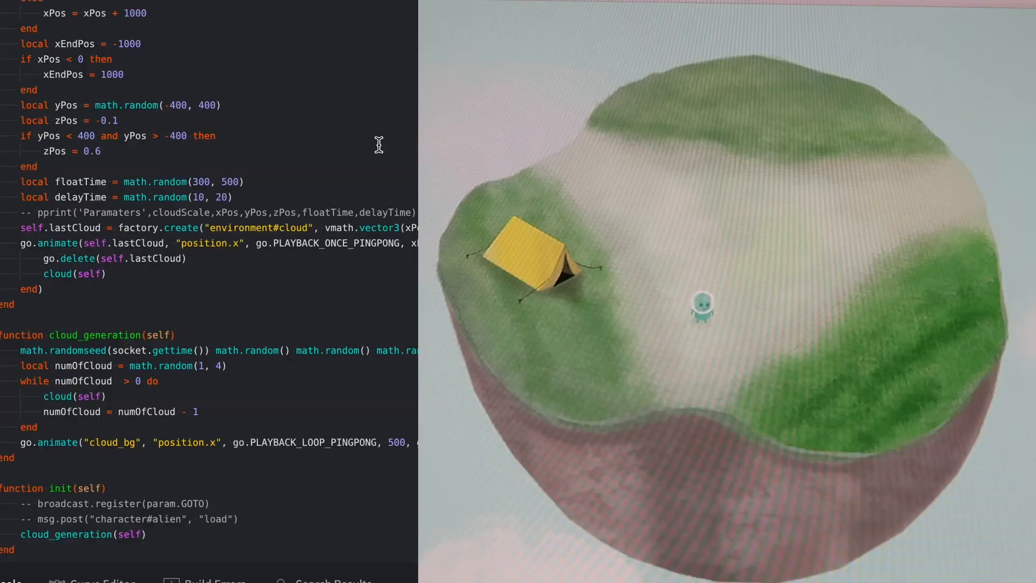
pyautogui.scroll(-3)
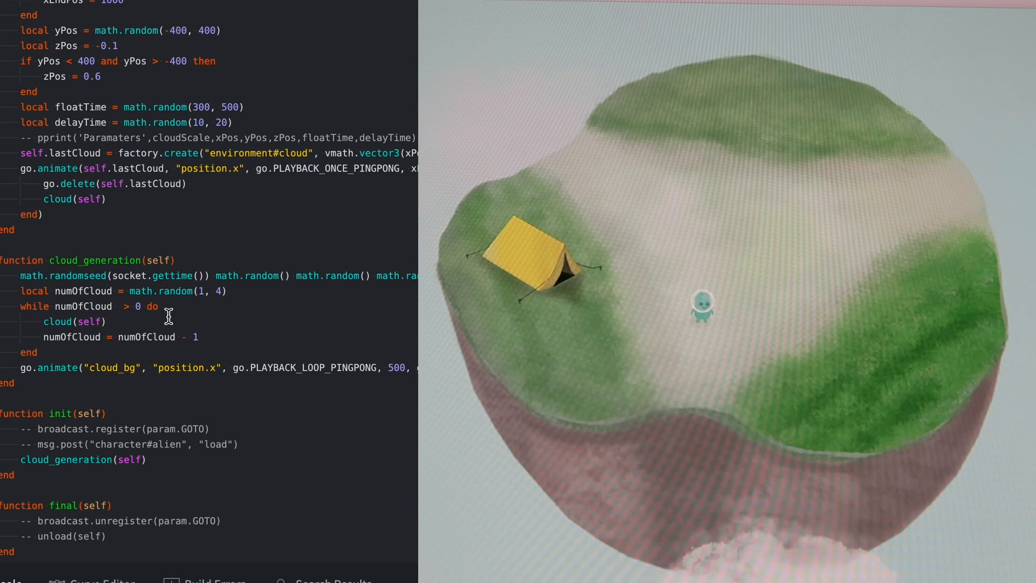
pyautogui.scroll(-3)
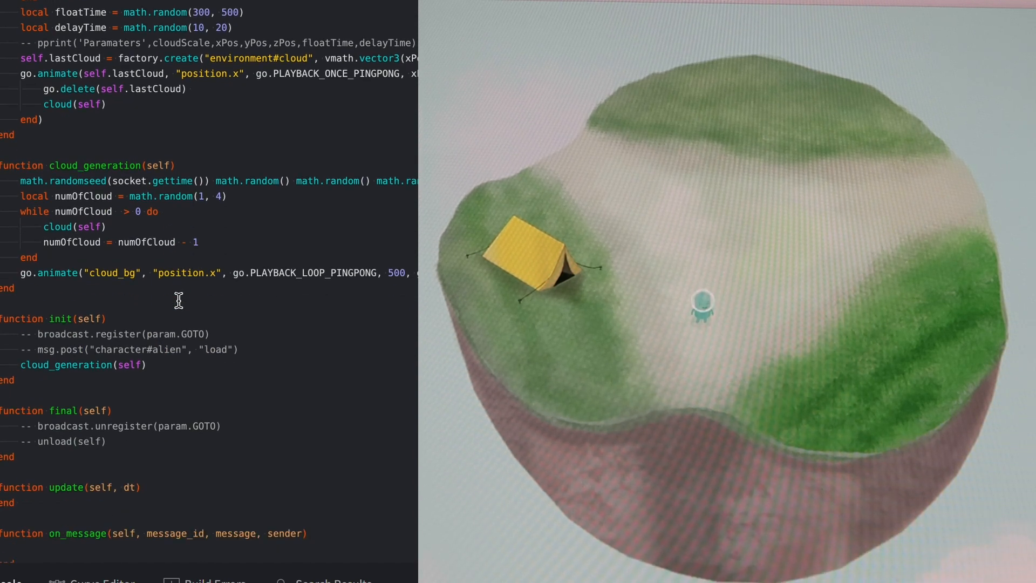